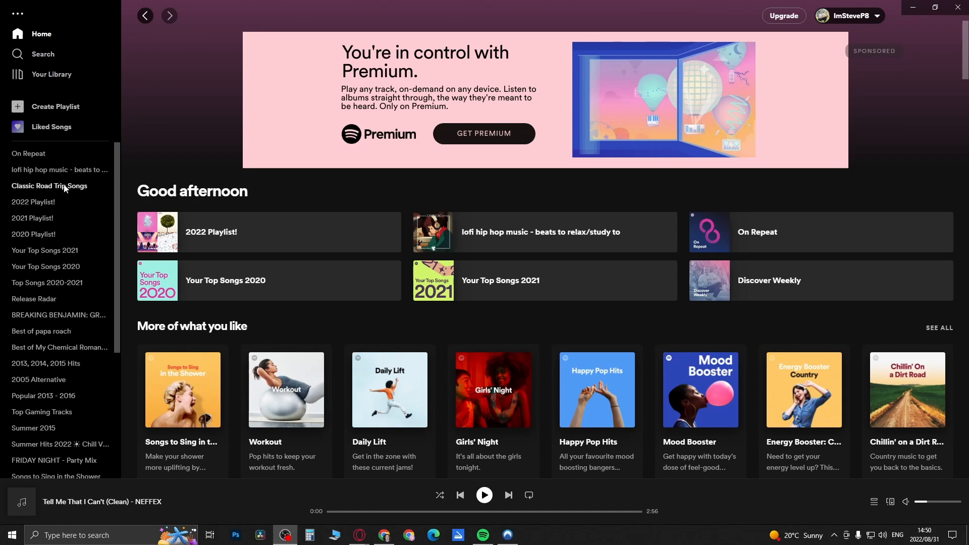
mouse_move(53, 103)
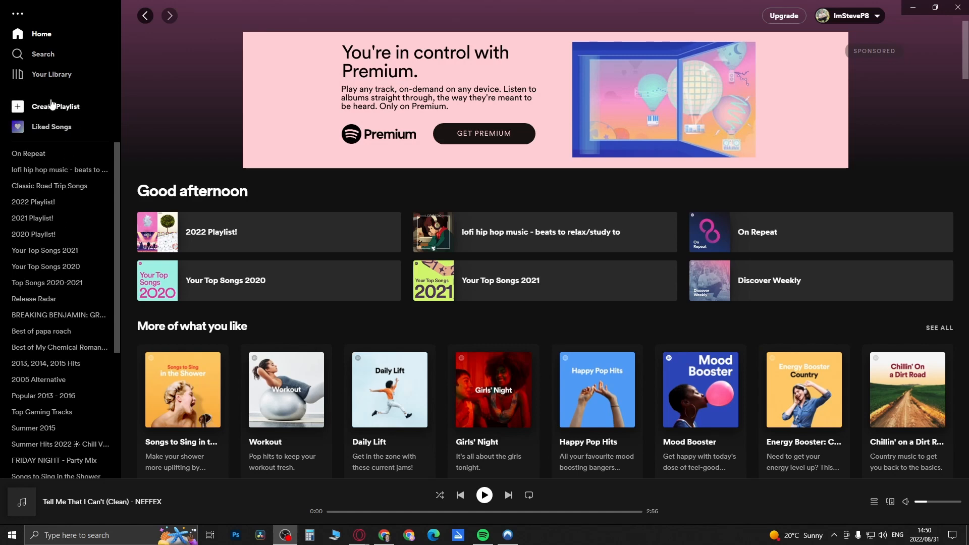
- Open the Liked Songs collection of 79 saved tracks from the sidebar
left_click(52, 127)
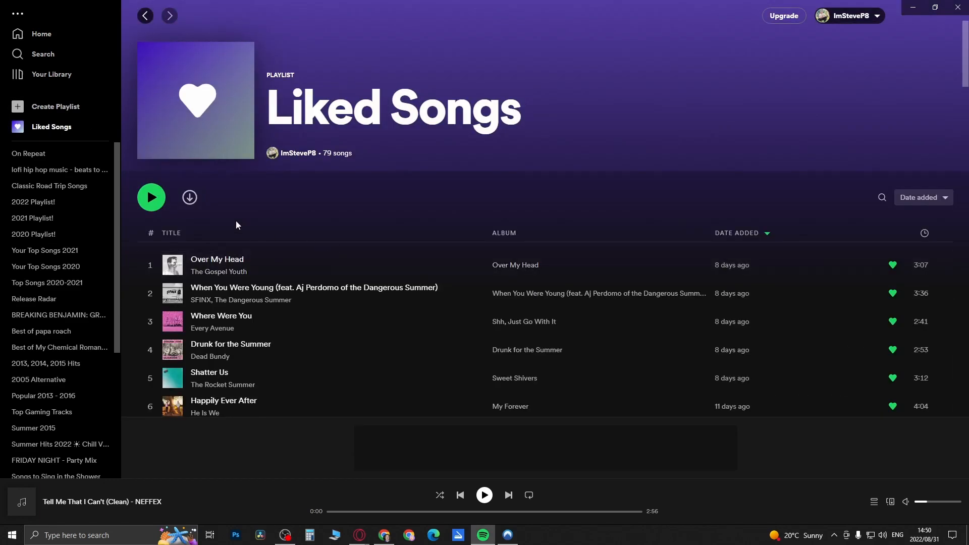
mouse_move(409, 219)
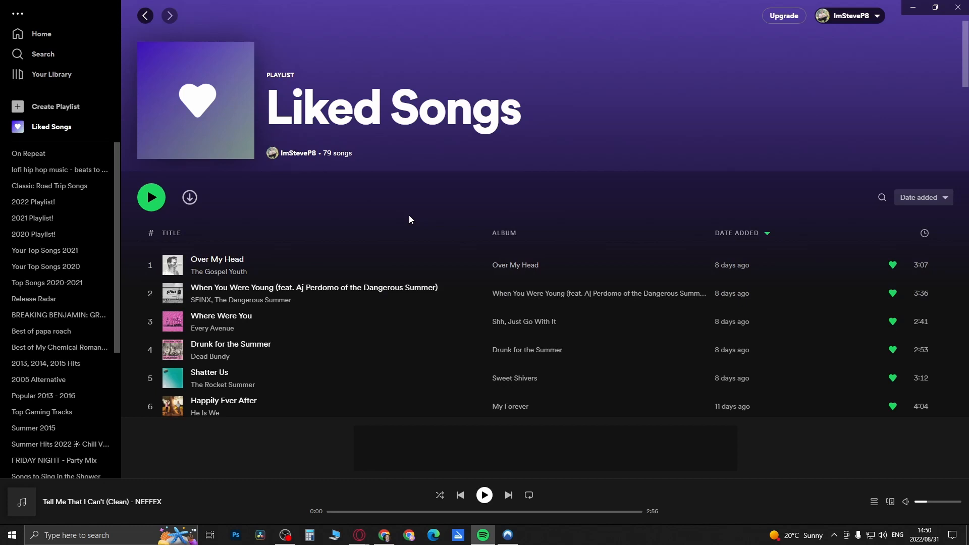
mouse_move(371, 256)
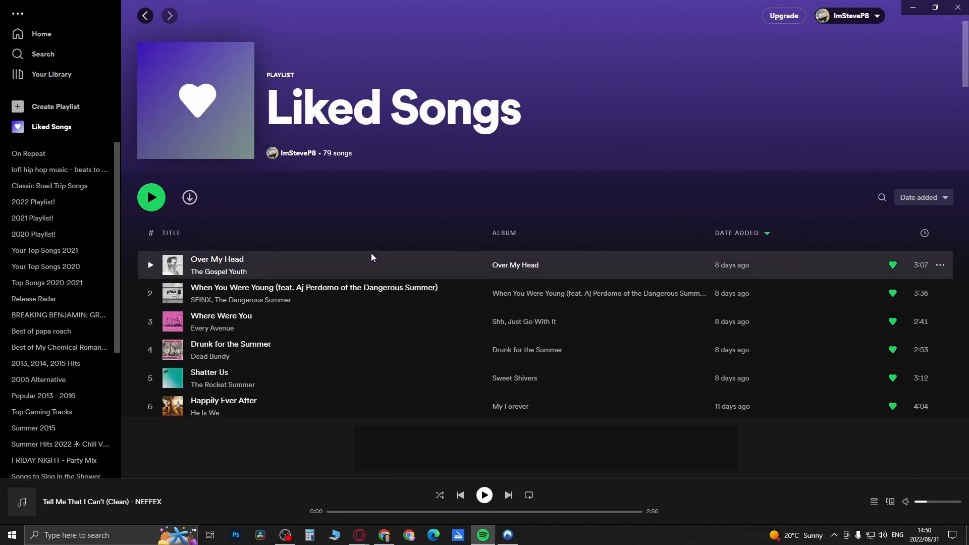
mouse_move(388, 266)
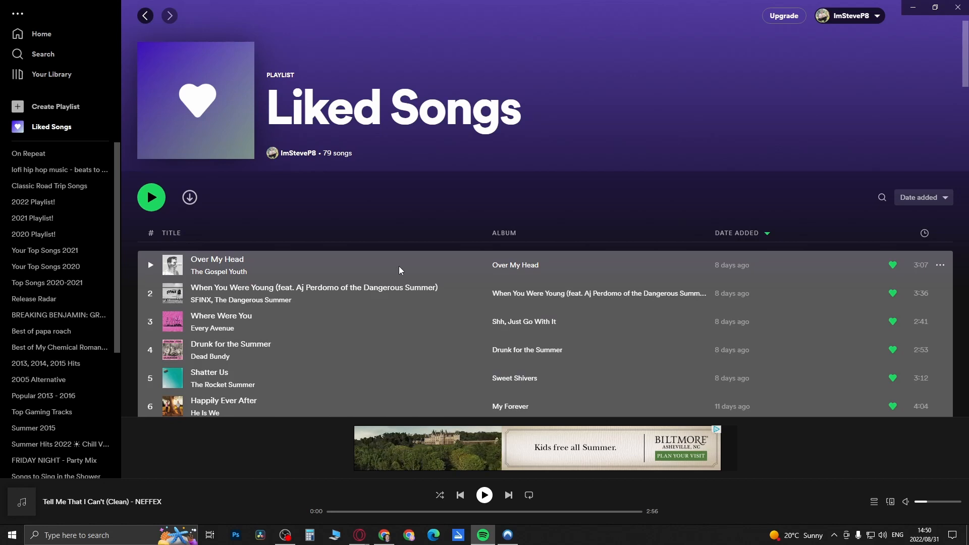
- Add the selected liked songs to a playlist via the right-click menu
right_click(399, 264)
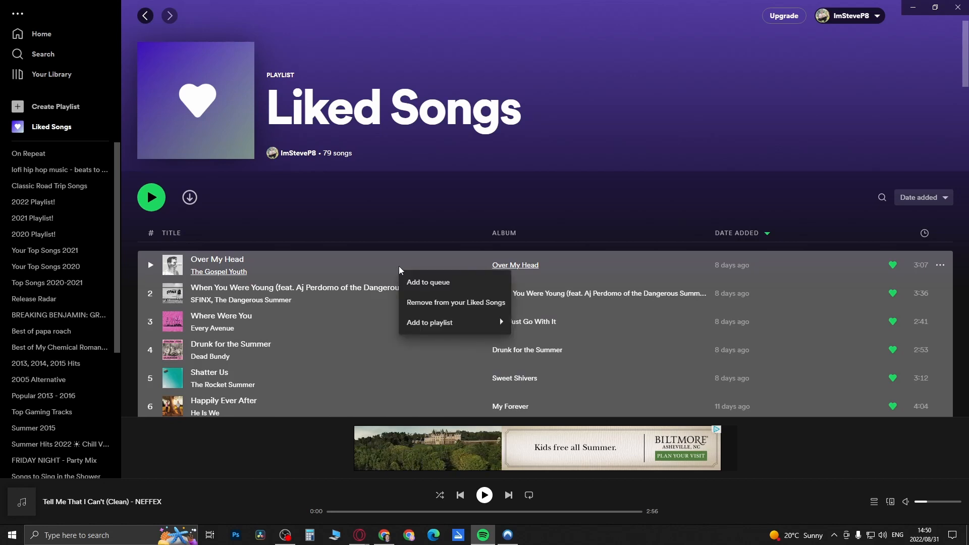
left_click(429, 322)
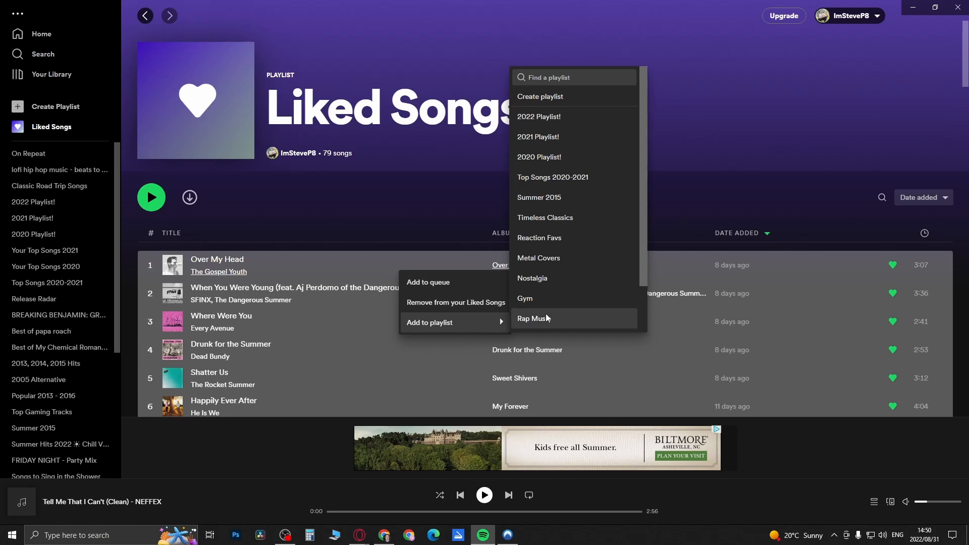
mouse_move(539, 96)
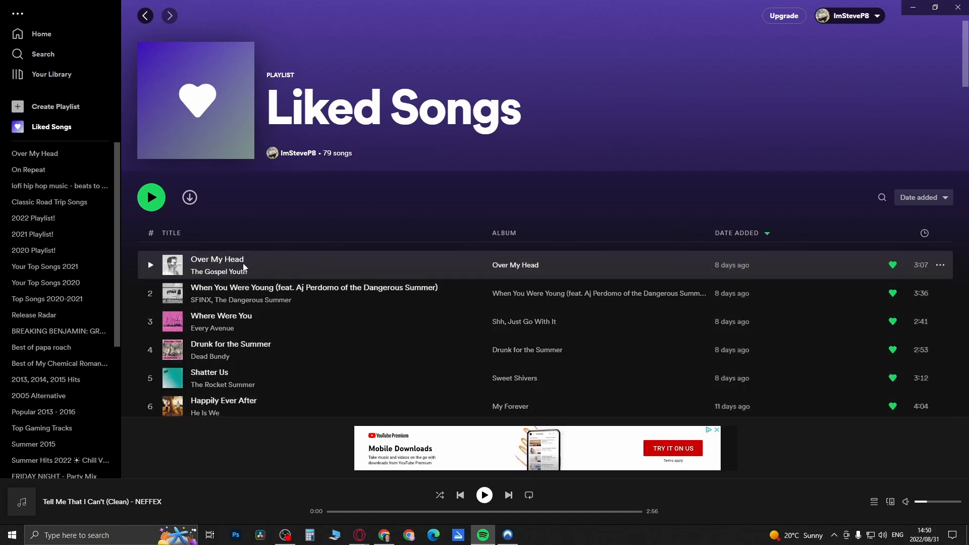
- Open the Over My Head playlist and scroll through its 79 tracks to check them
left_click(35, 153)
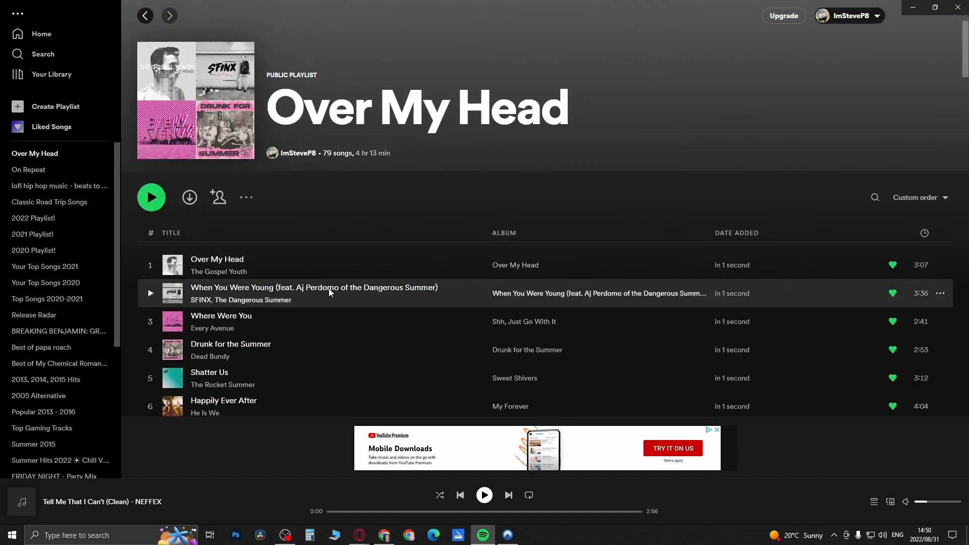
scroll("down", 3)
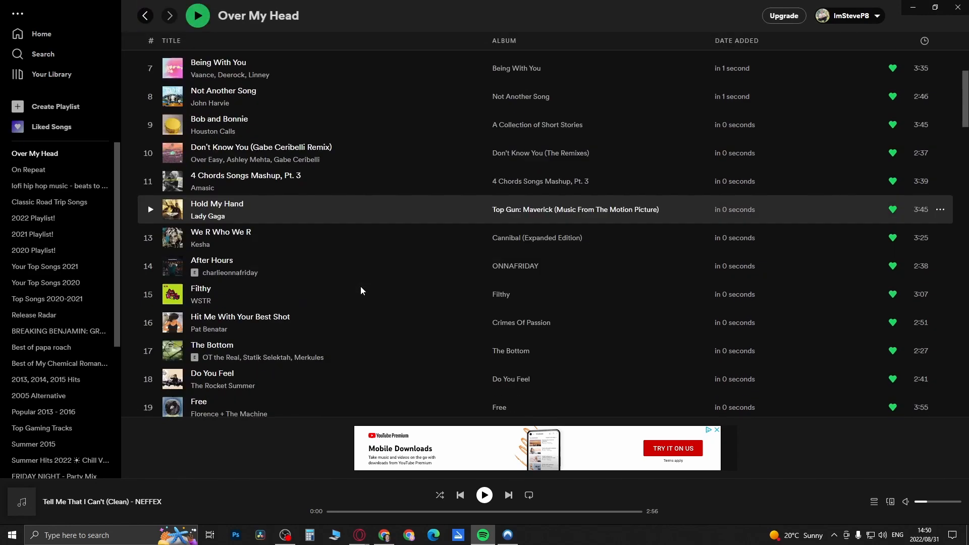
scroll("up", 3)
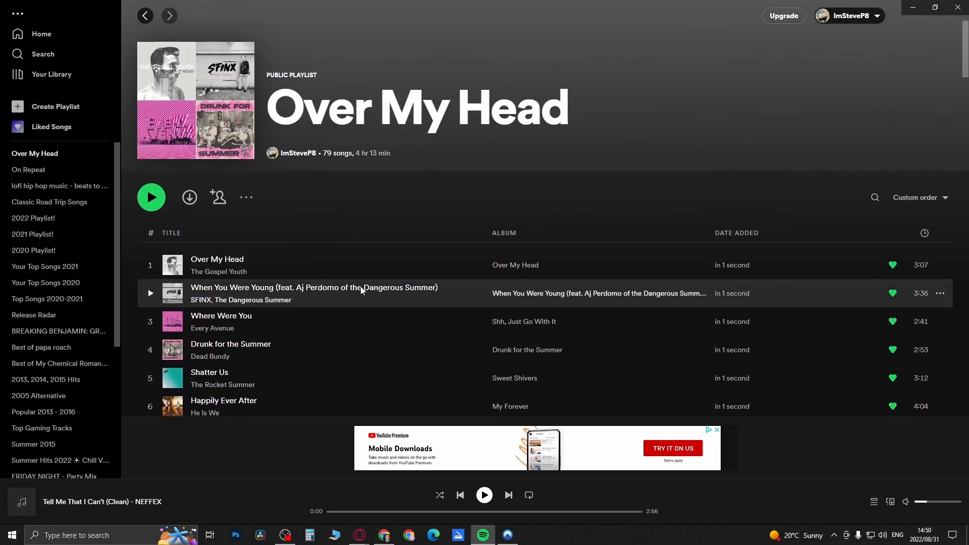
mouse_move(246, 206)
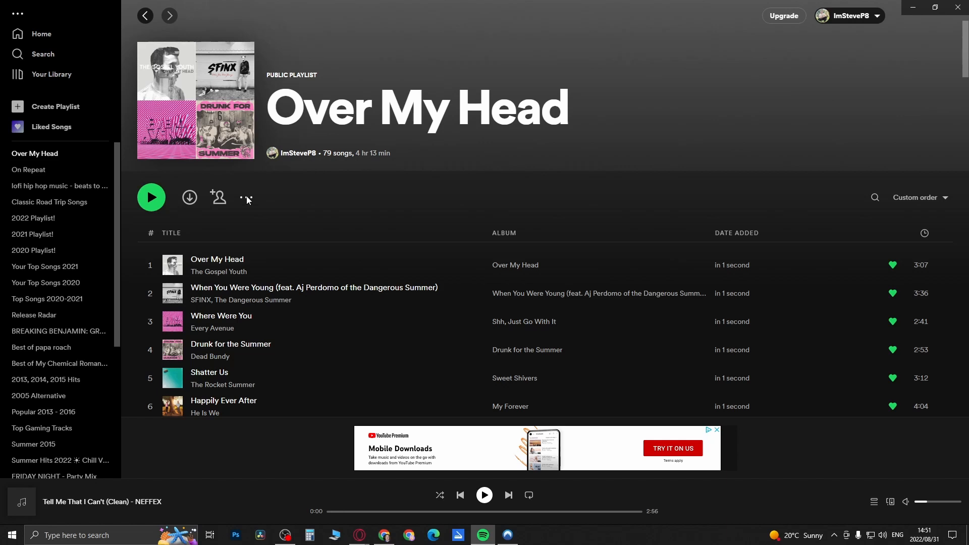
- Copy the Over My Head playlist's share link from its more-options menu
left_click(246, 197)
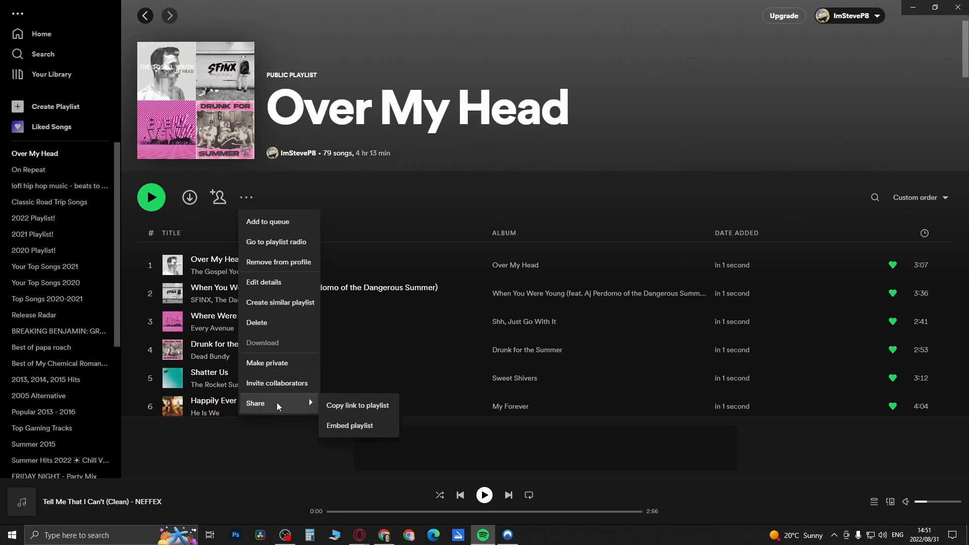
mouse_move(357, 406)
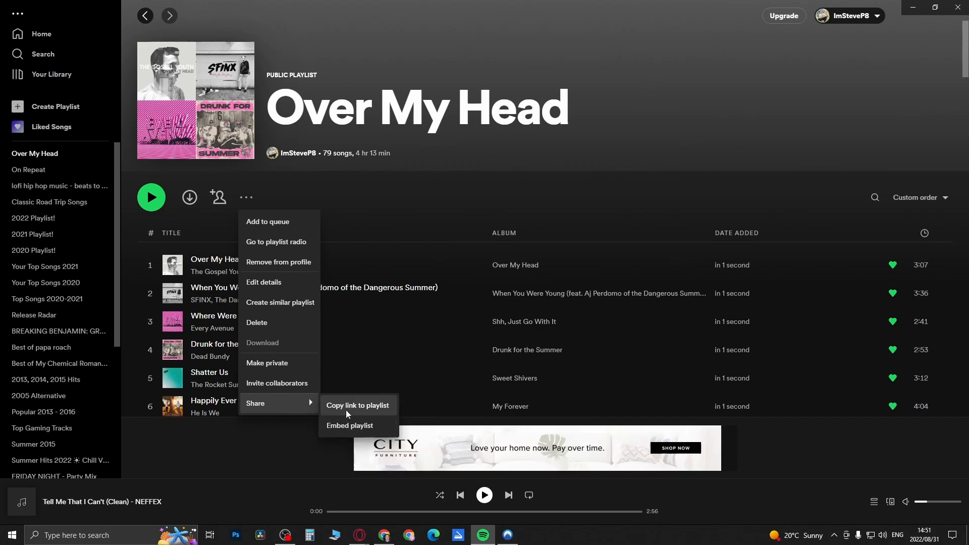
left_click(357, 405)
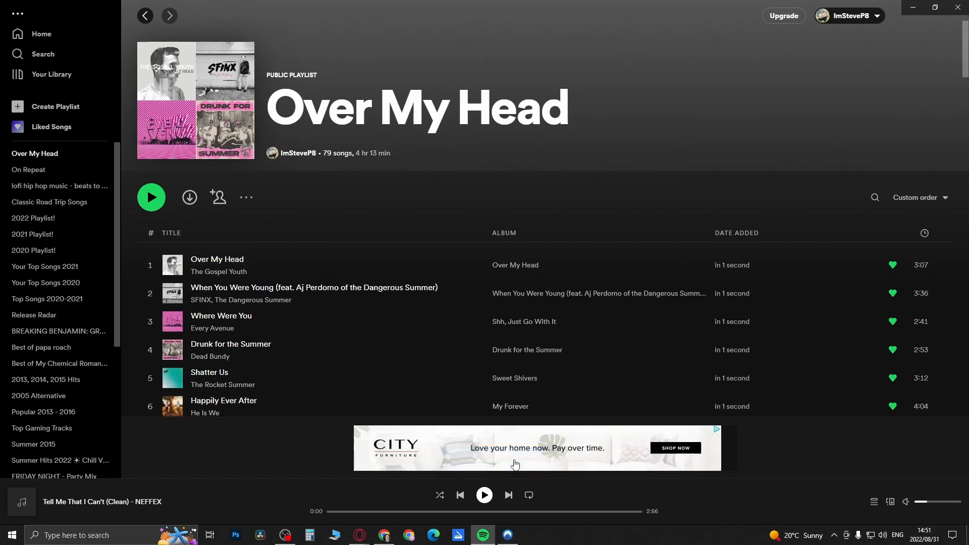
mouse_move(425, 343)
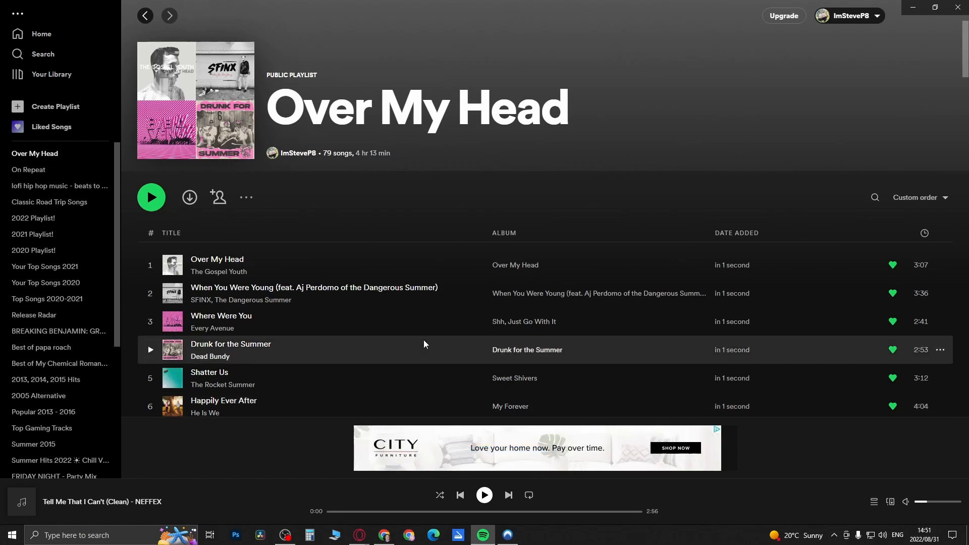